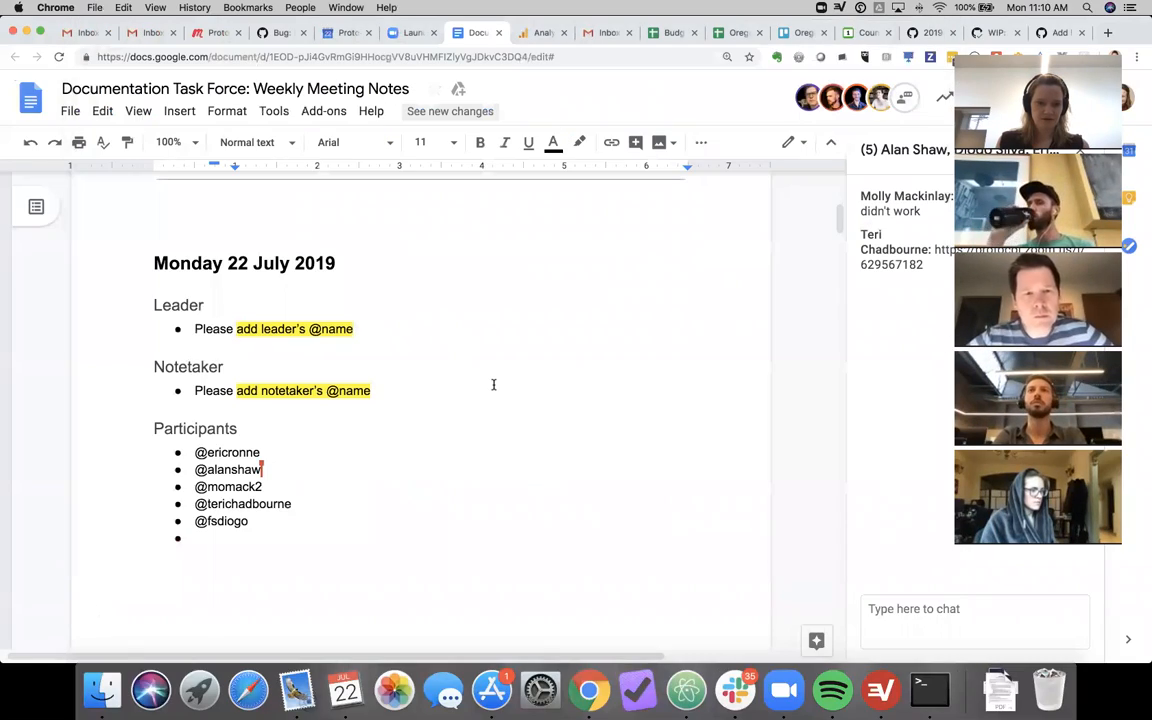
{"action": "scroll", "scroll_direction": "down", "scroll_amount": 3}
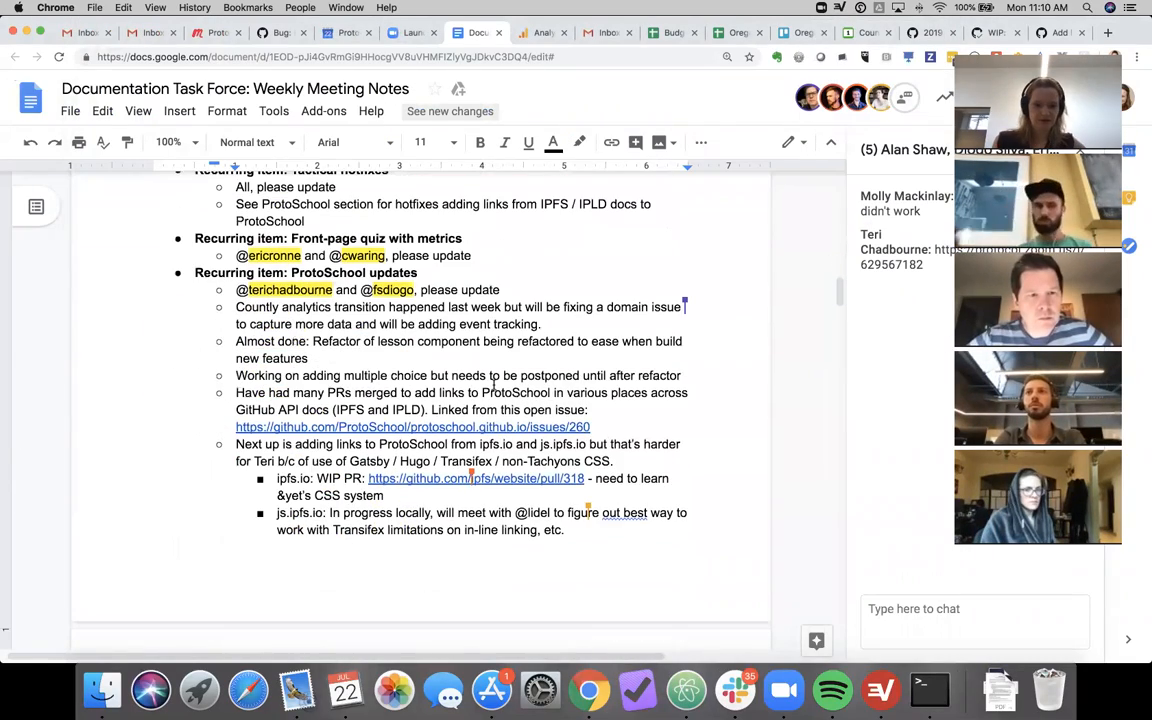
{"action": "scroll", "scroll_direction": "down", "scroll_amount": 3}
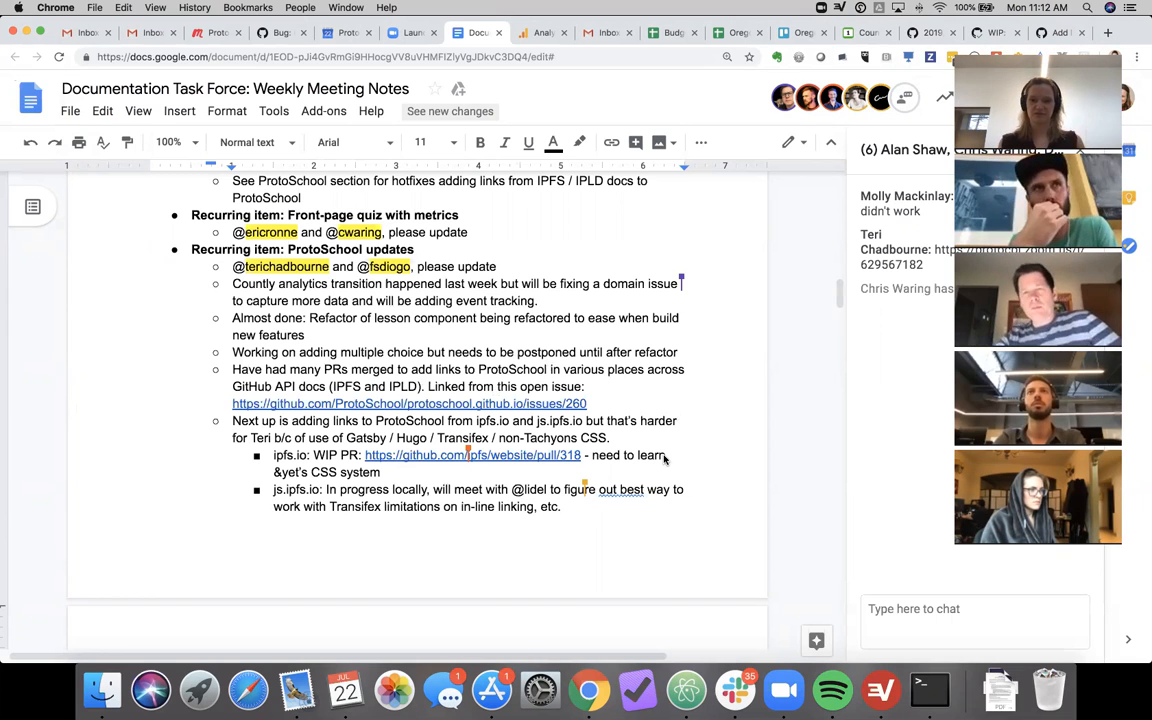
{"action": "scroll", "scroll_direction": "down", "scroll_amount": 3}
{"action": "type", "text": "Eric and Teri met for ZenHub strategizing."}
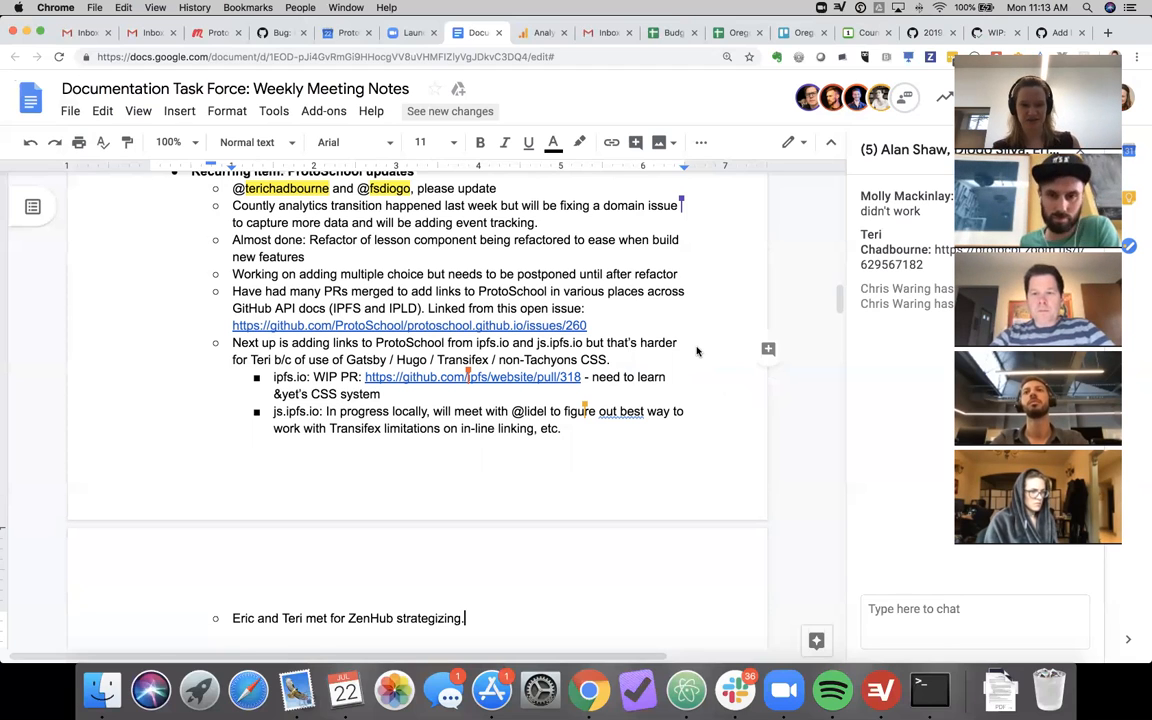
{"action": "scroll", "scroll_direction": "down", "scroll_amount": 3}
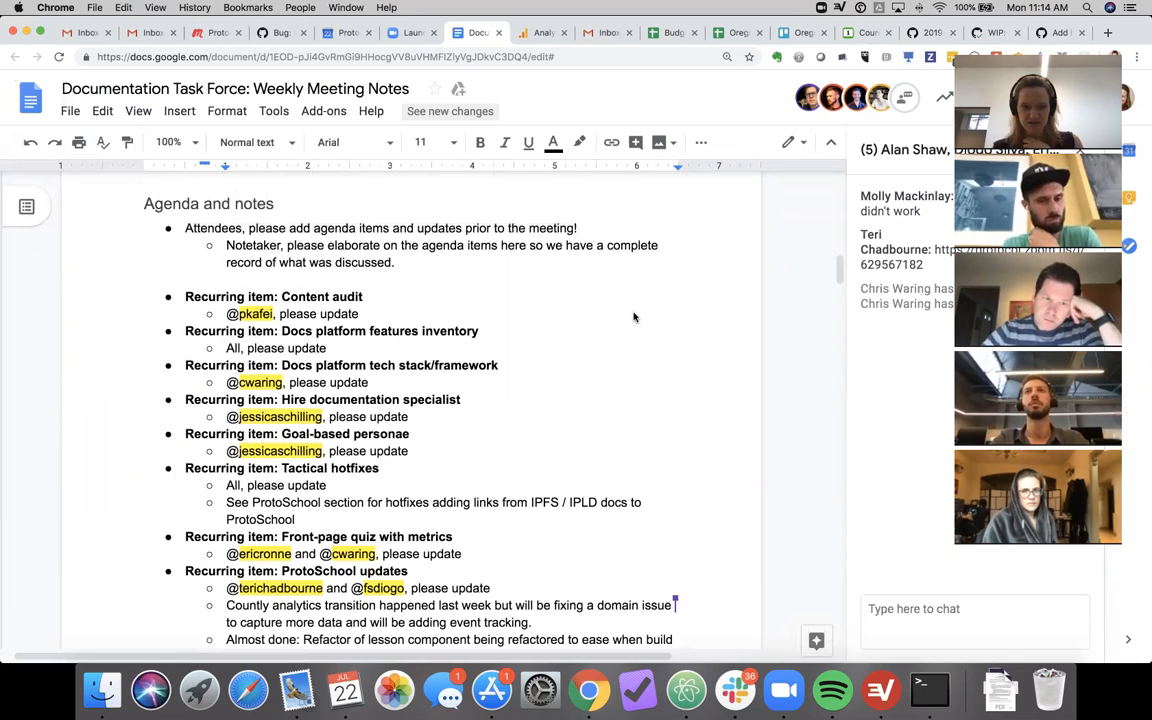
{"action": "scroll", "scroll_direction": "down", "scroll_amount": 3}
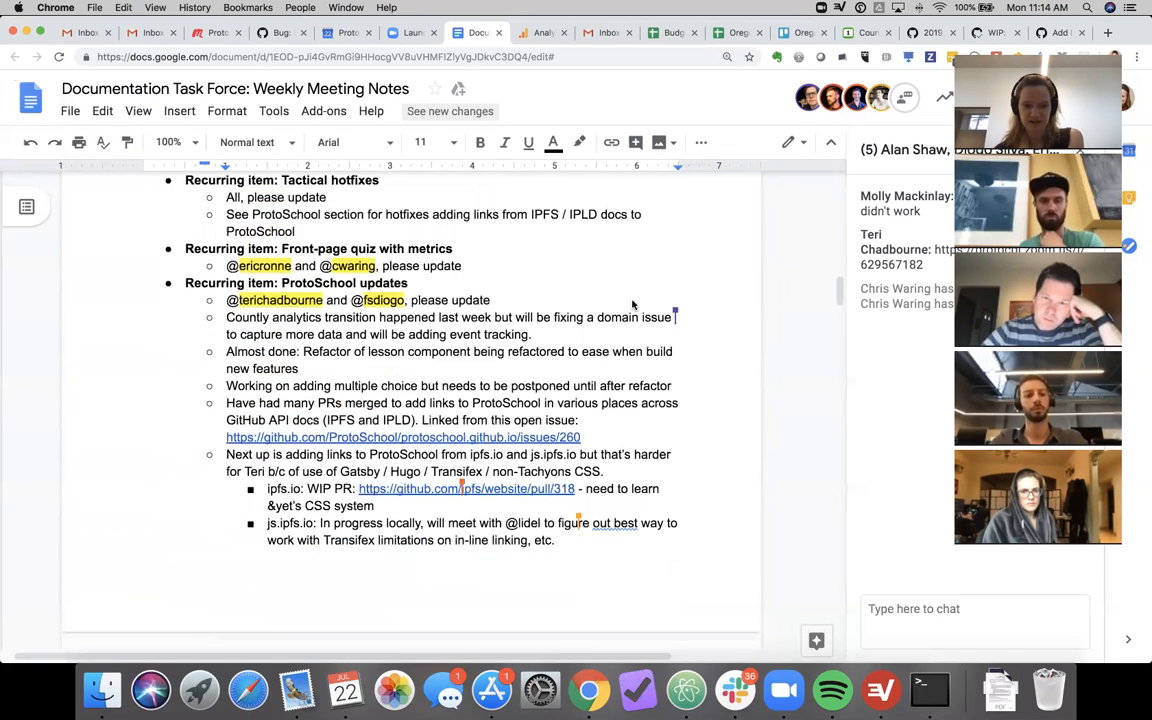
{"action": "scroll", "scroll_direction": "down", "scroll_amount": 3}
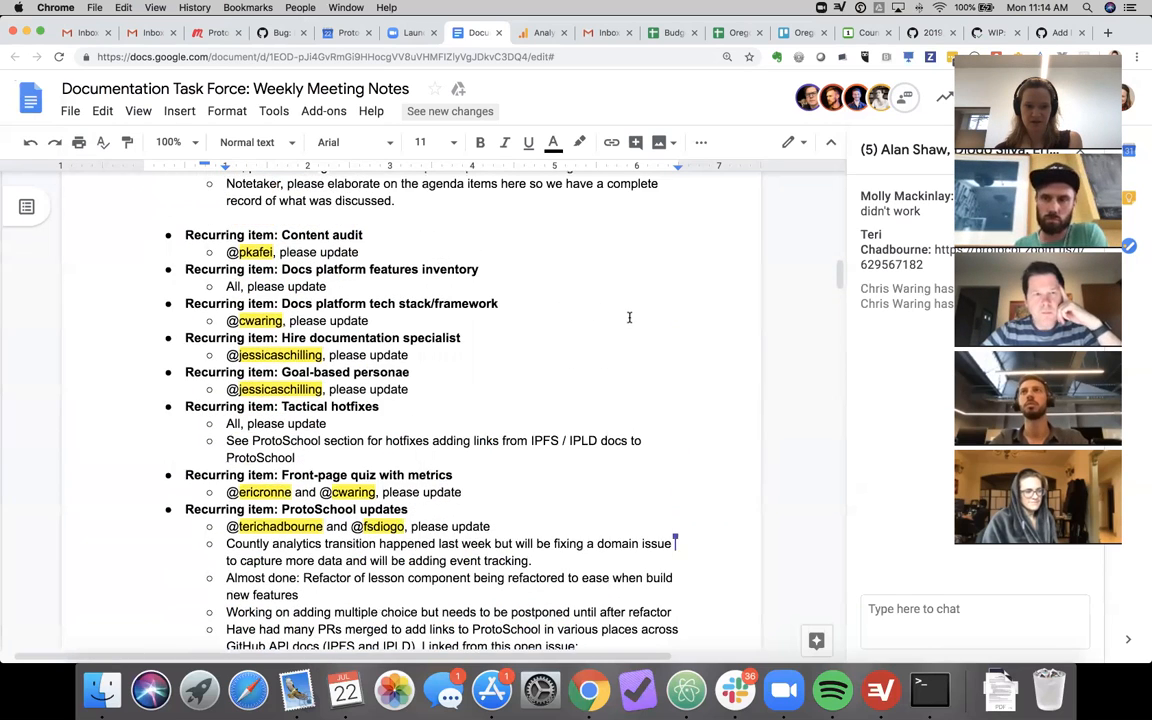
{"action": "scroll", "scroll_direction": "down", "scroll_amount": 3}
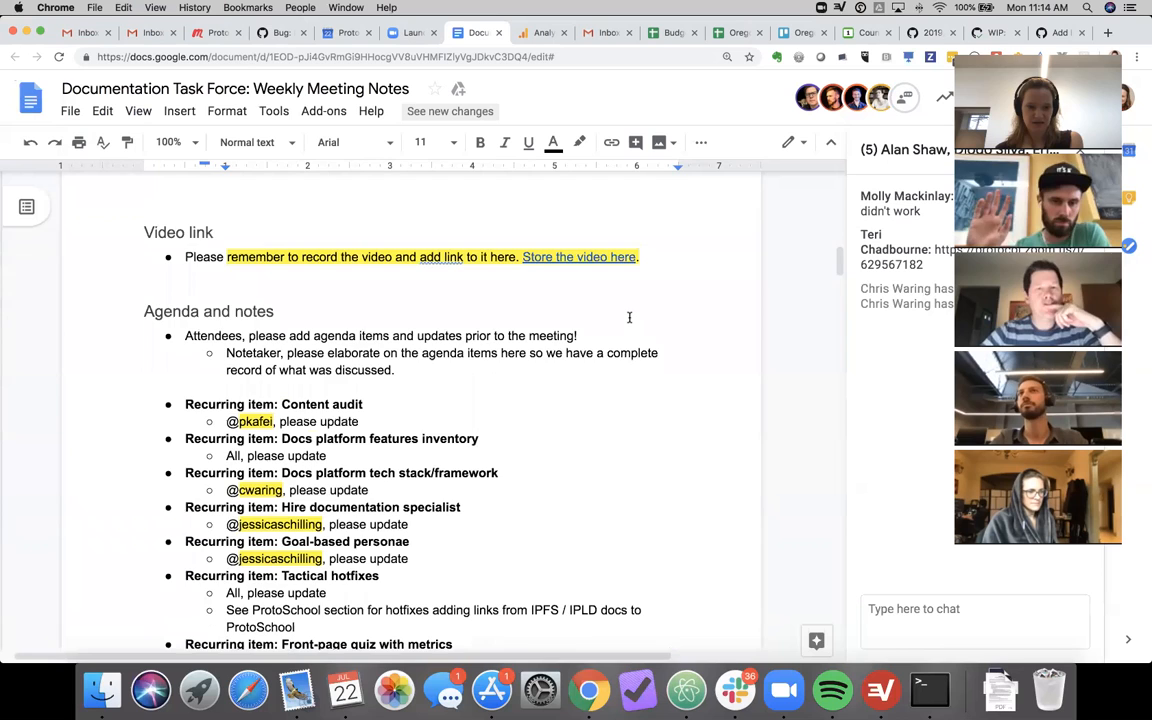
{"action": "scroll", "scroll_direction": "down", "scroll_amount": 3}
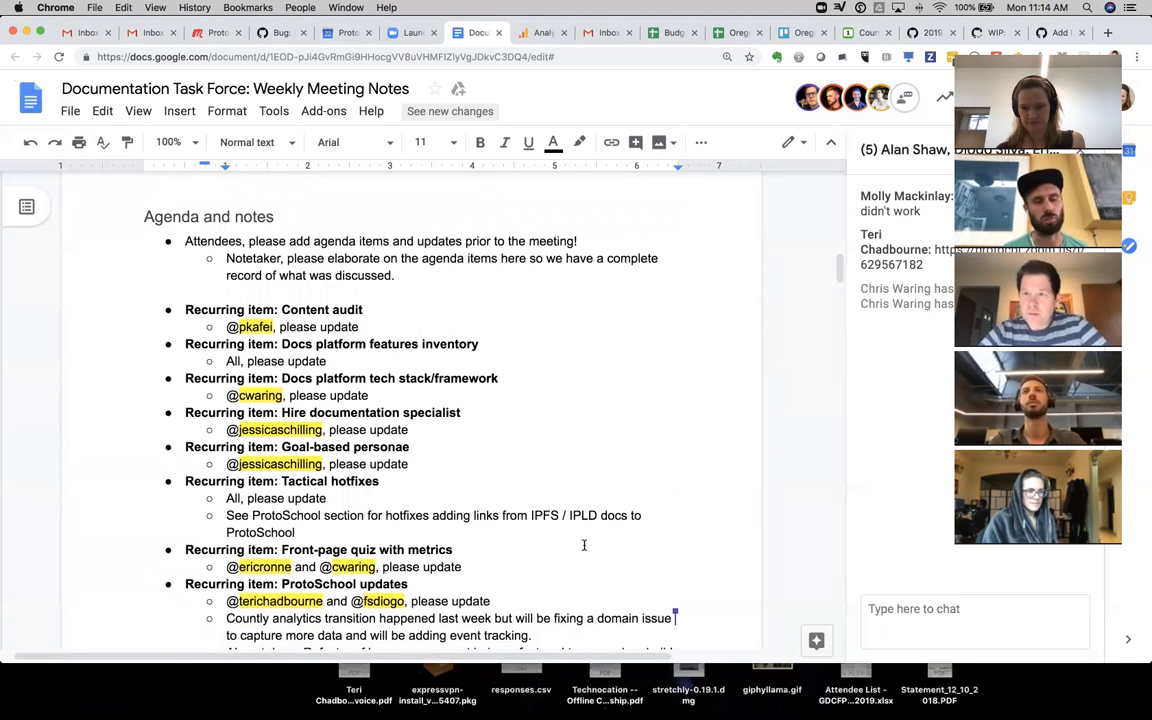
{"action": "mouse_move", "coordinate": [681, 456]}
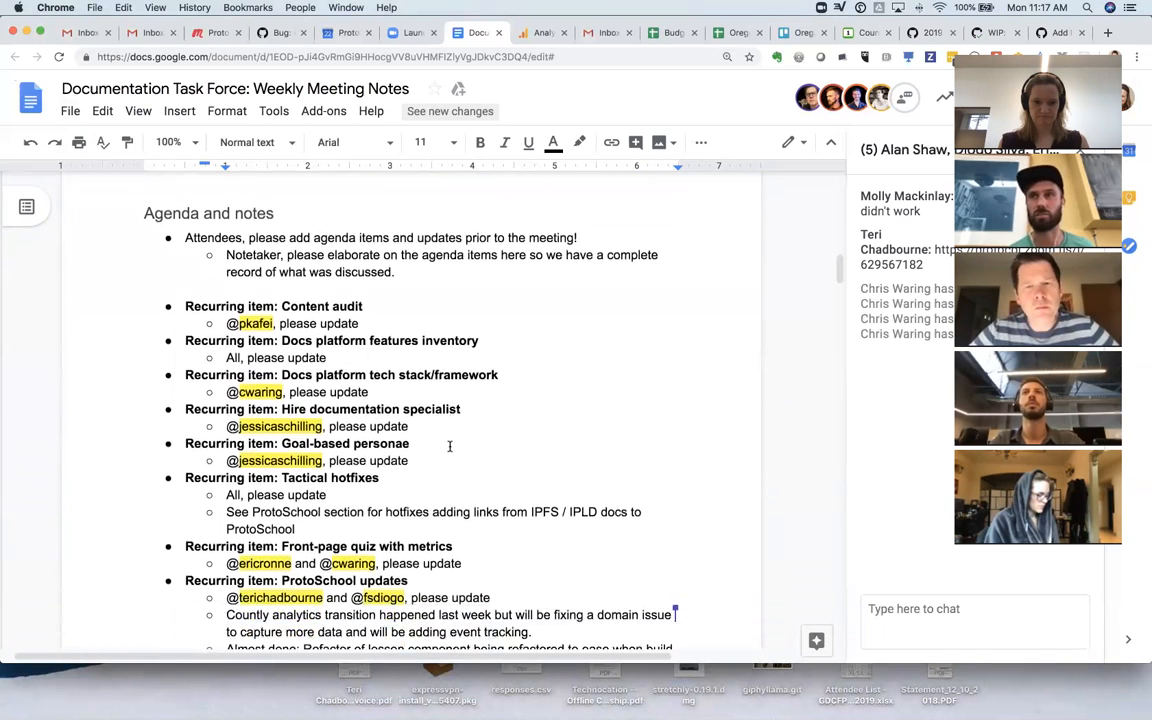
{"action": "scroll", "scroll_direction": "down", "scroll_amount": 3}
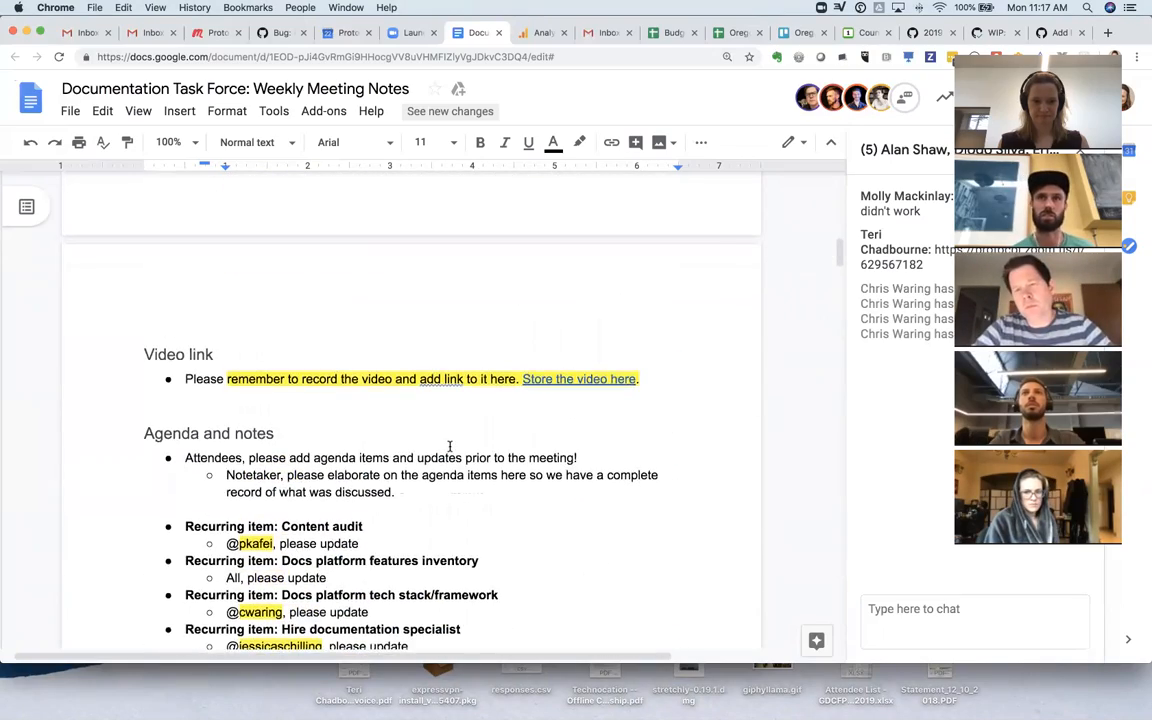
{"action": "scroll", "scroll_direction": "down", "scroll_amount": 3}
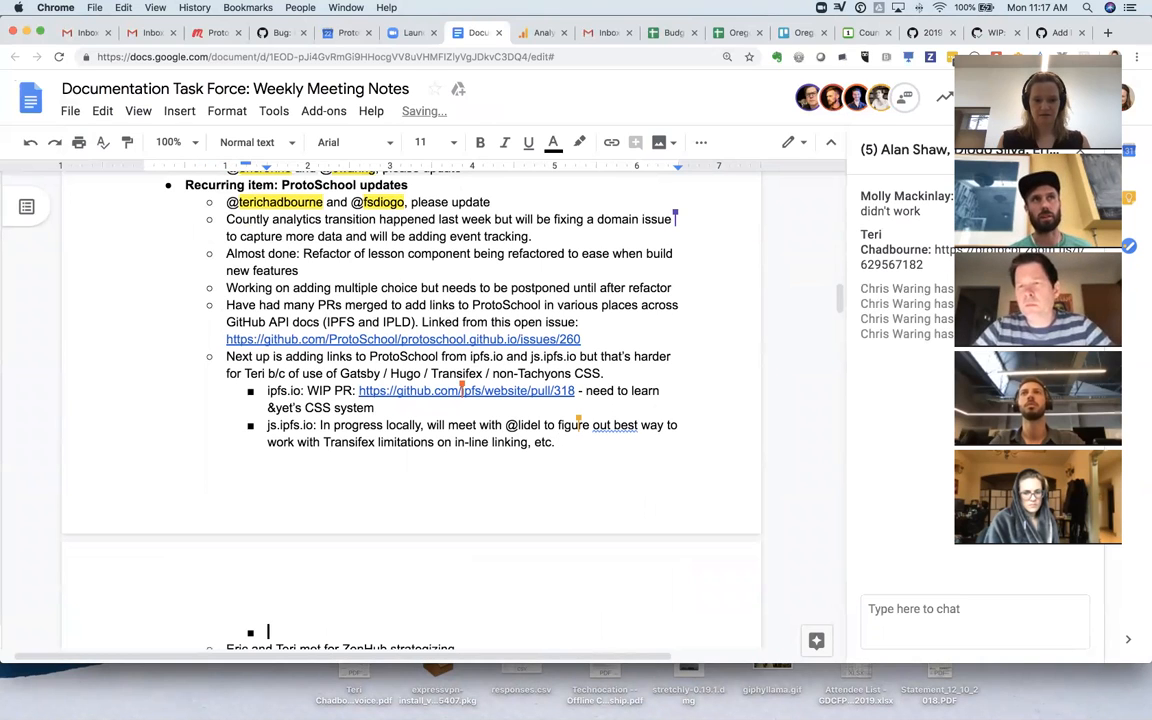
{"action": "type", "text": "Alan suggests adding links"}
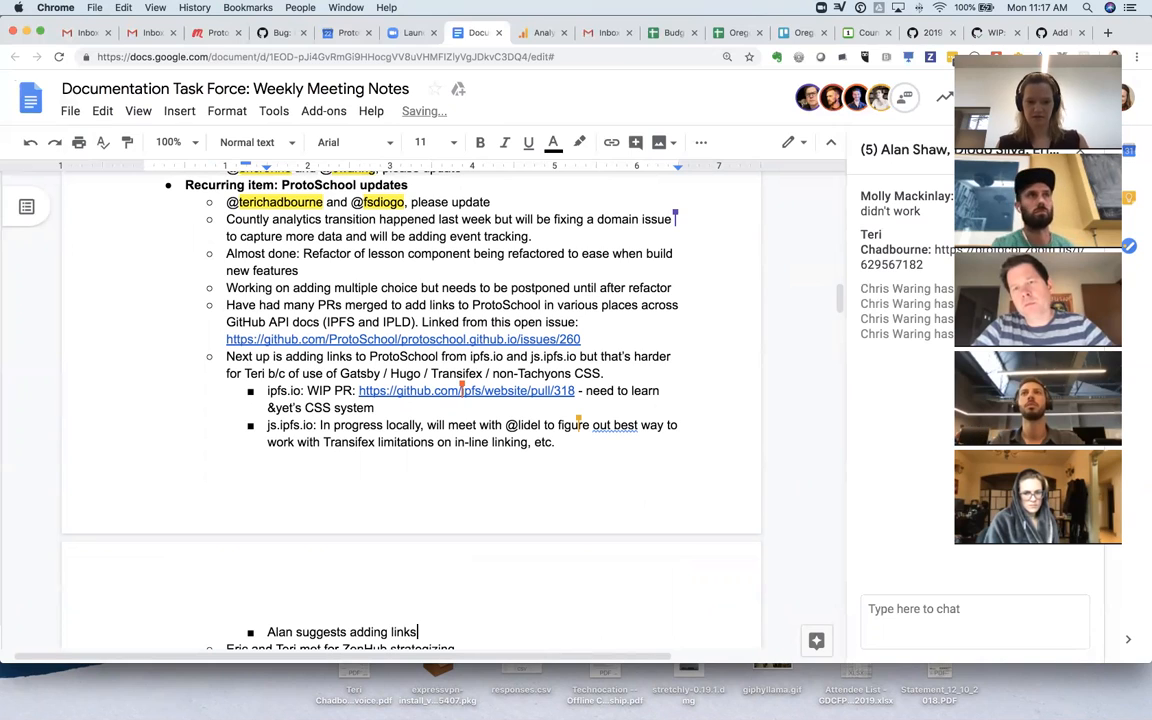
{"action": "type", "text": "to go-ips"}
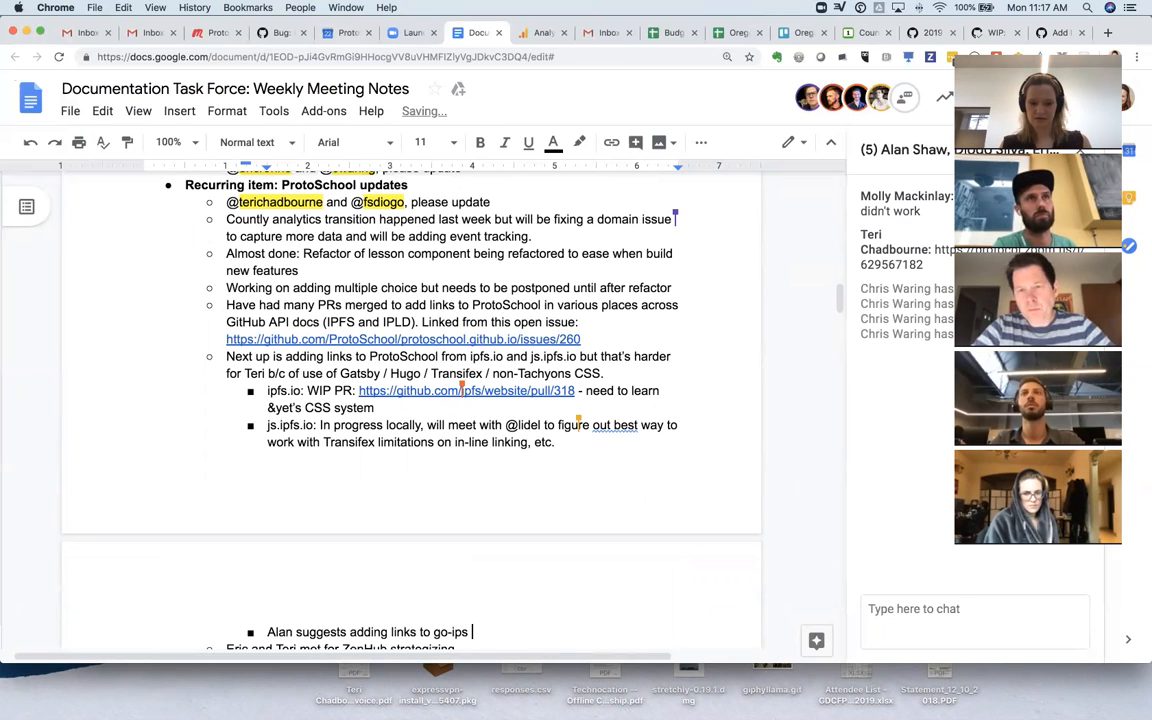
{"action": "type", "text": "repos"}
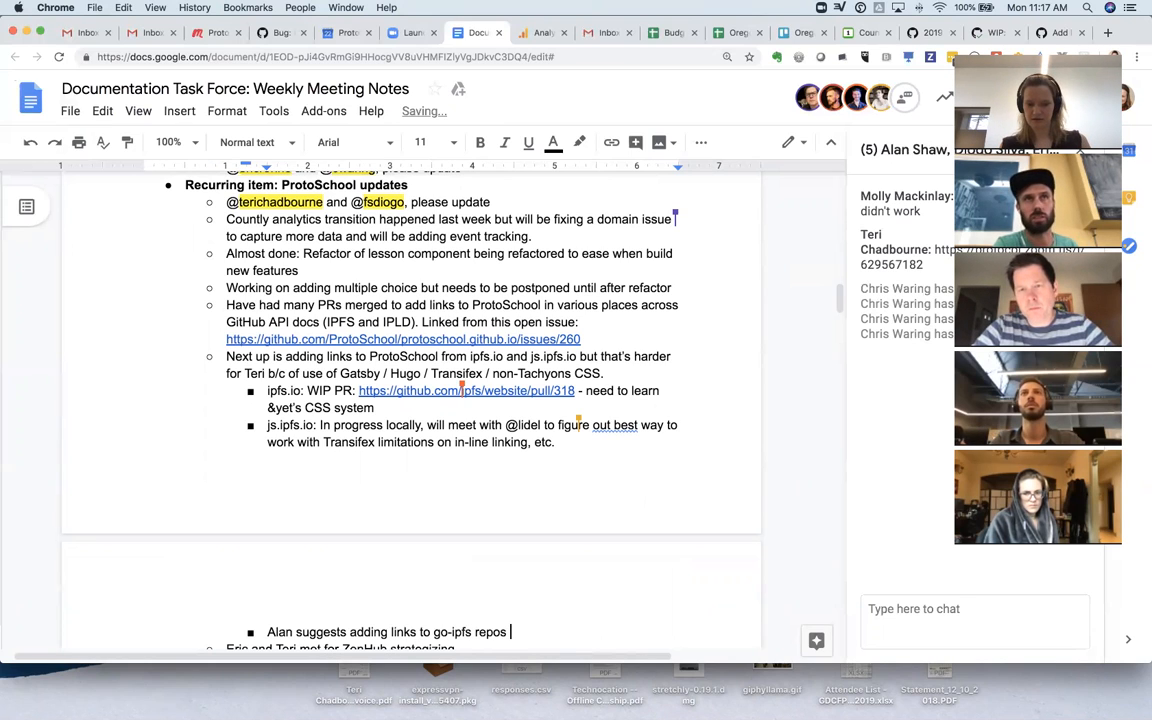
{"action": "type", "text": "as well"}
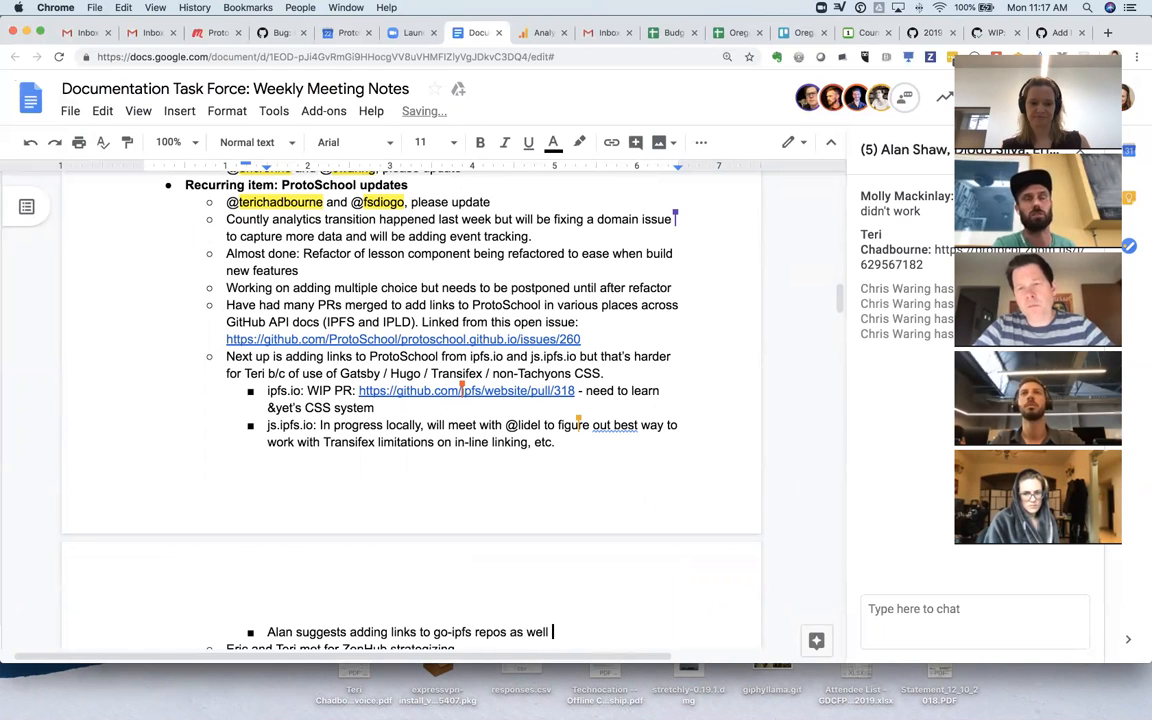
{"action": "scroll", "scroll_direction": "down", "scroll_amount": 3}
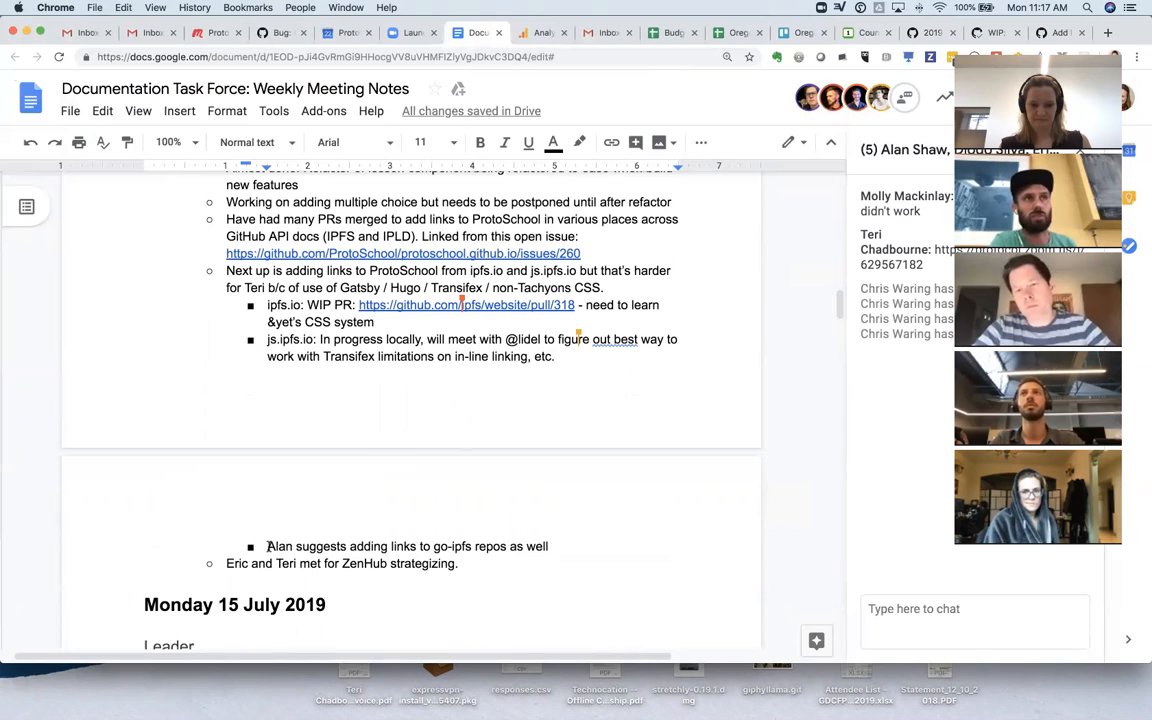
{"action": "type", "text": "TODO:"}
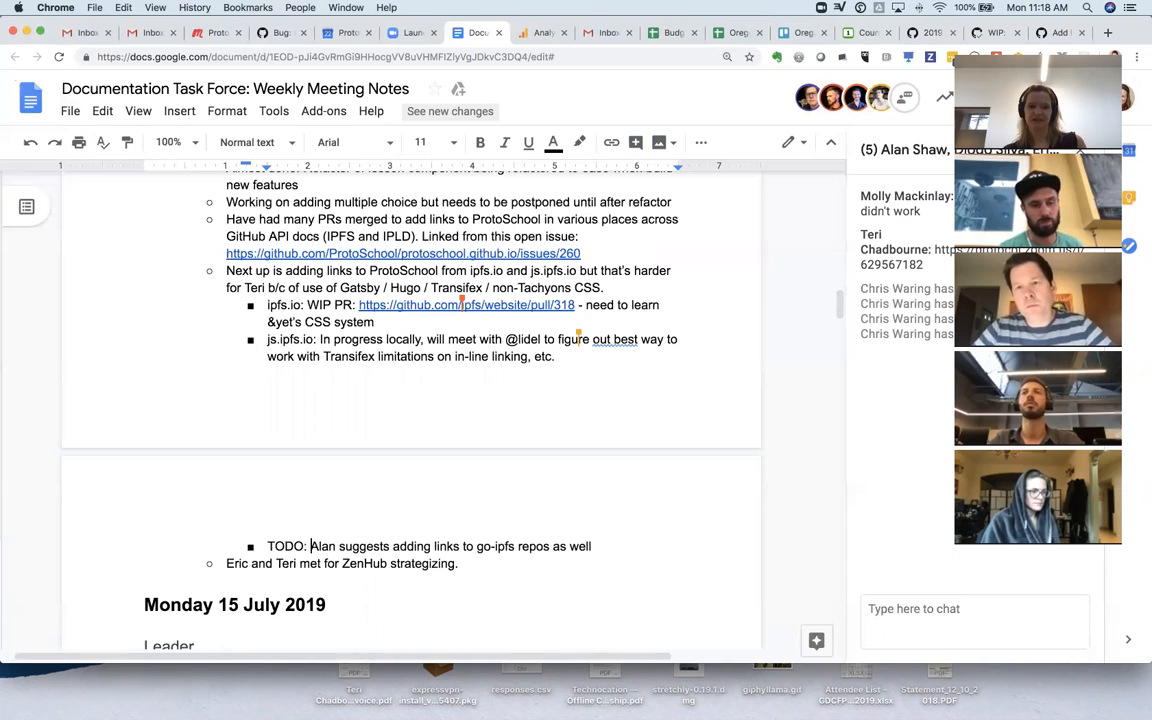
{"action": "mouse_move", "coordinate": [735, 690]}
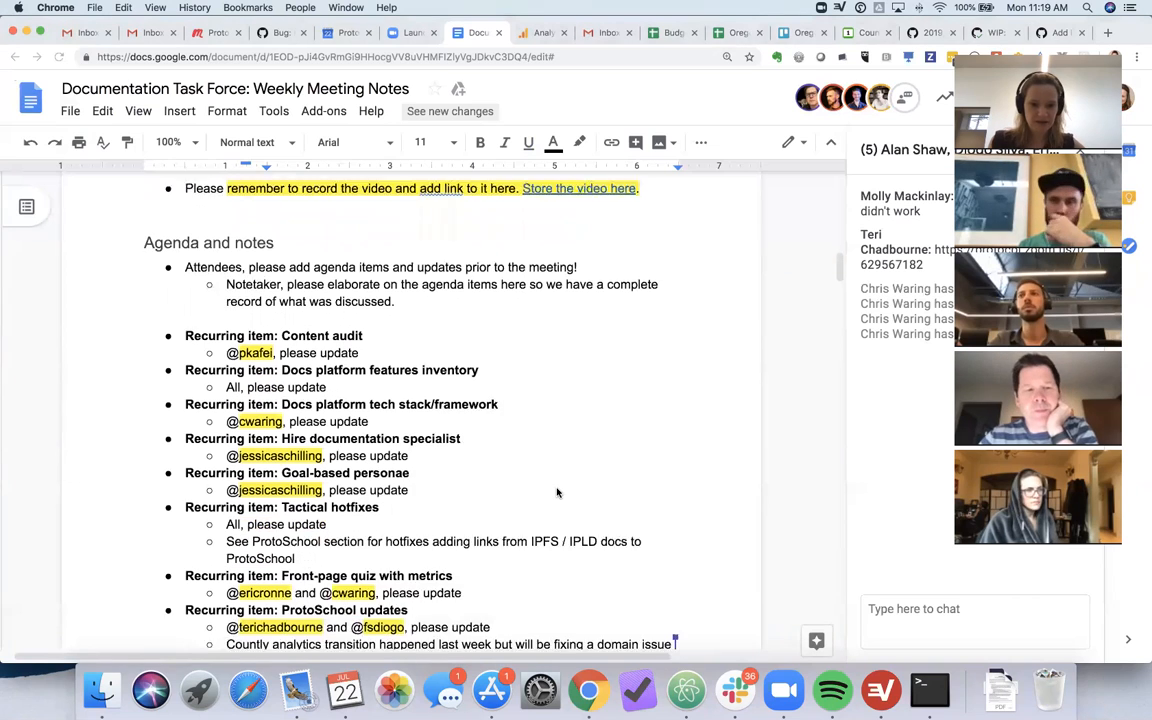
{"action": "scroll", "scroll_direction": "down", "scroll_amount": 3}
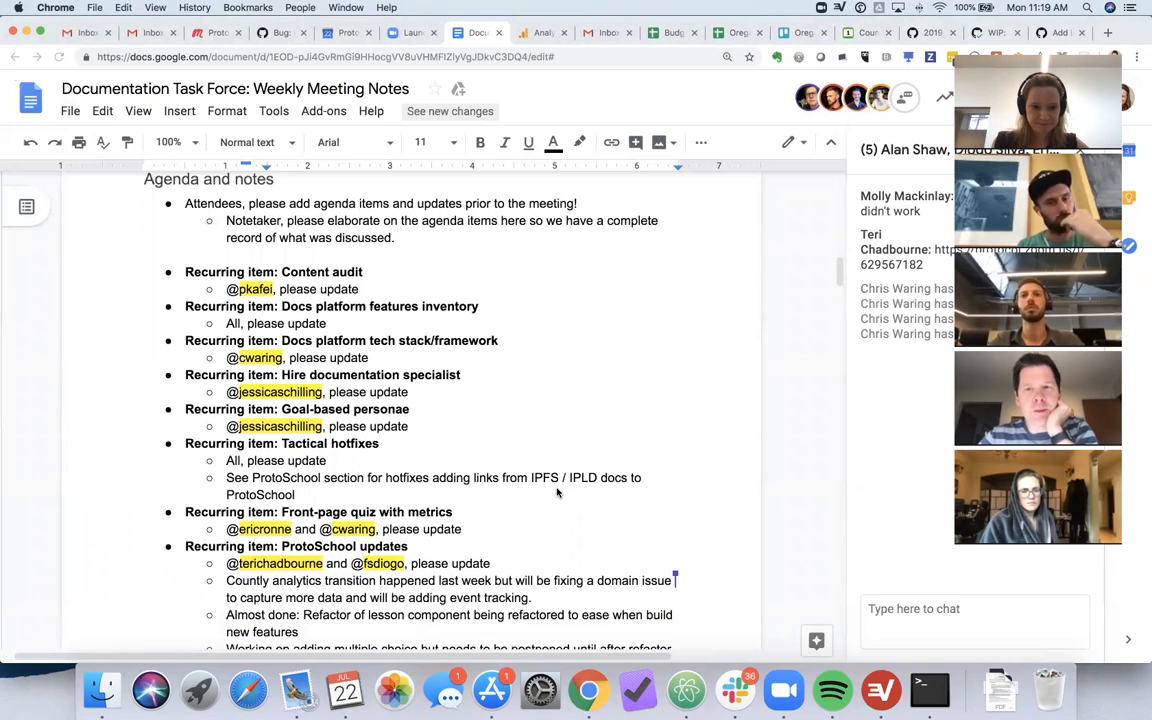
{"action": "scroll", "scroll_direction": "down", "scroll_amount": 3}
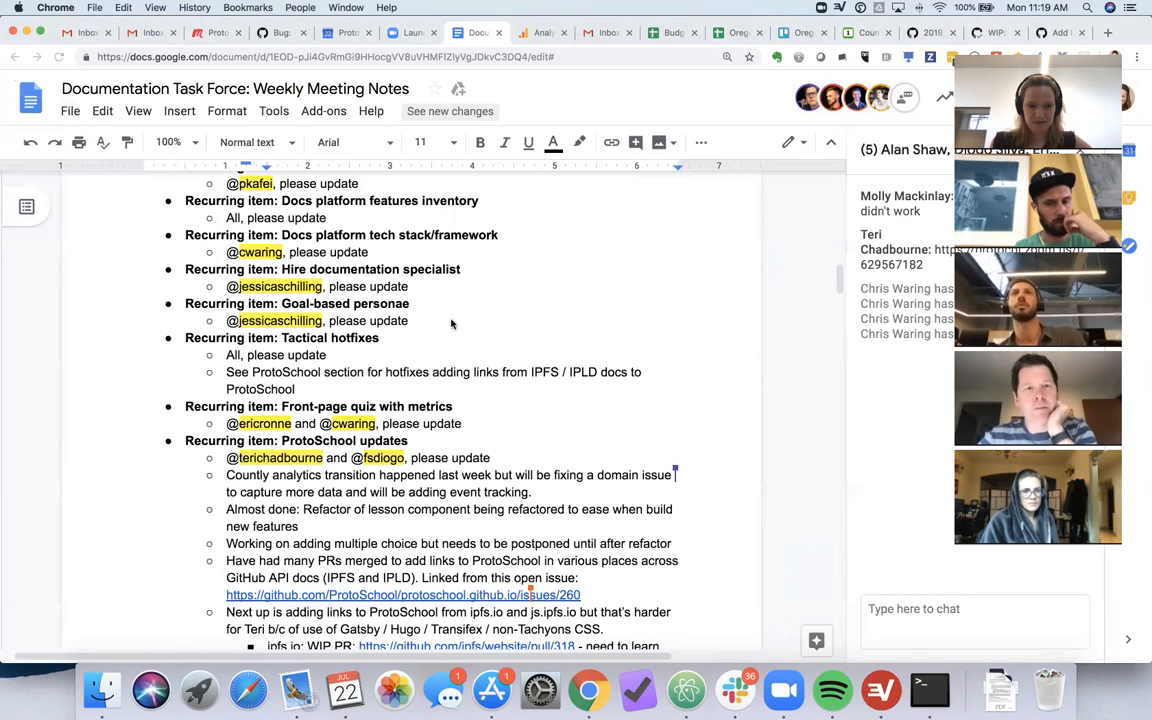
{"action": "scroll", "scroll_direction": "down", "scroll_amount": 3}
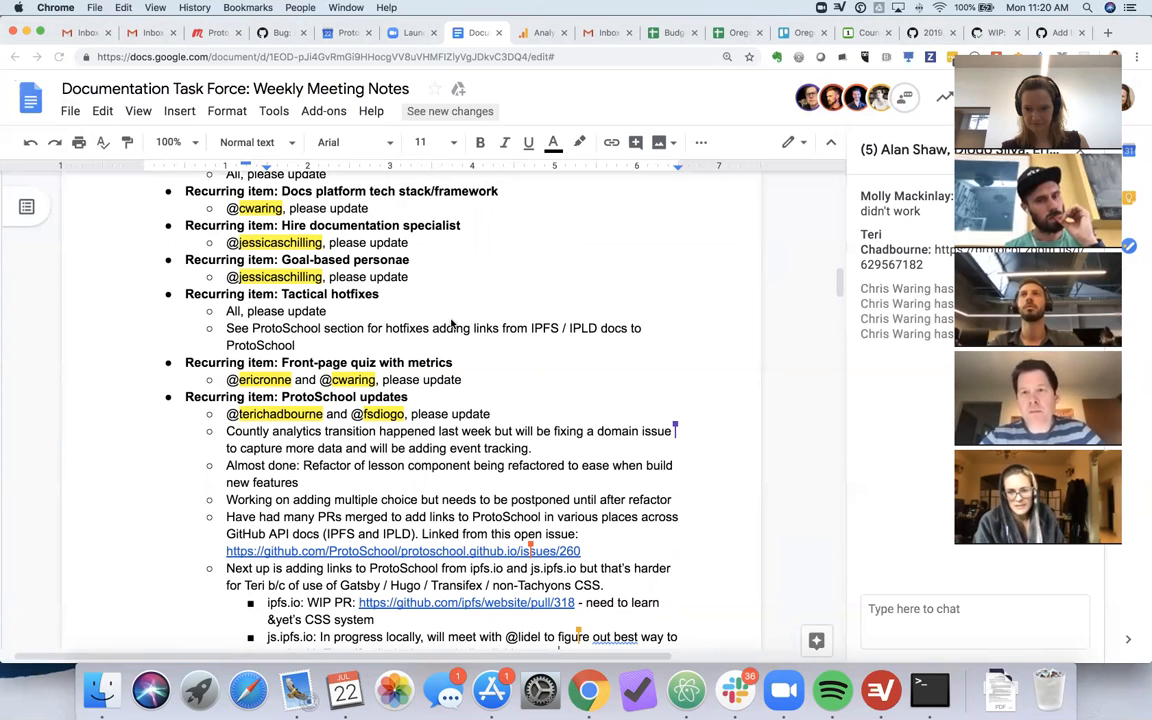
{"action": "scroll", "scroll_direction": "down", "scroll_amount": 3}
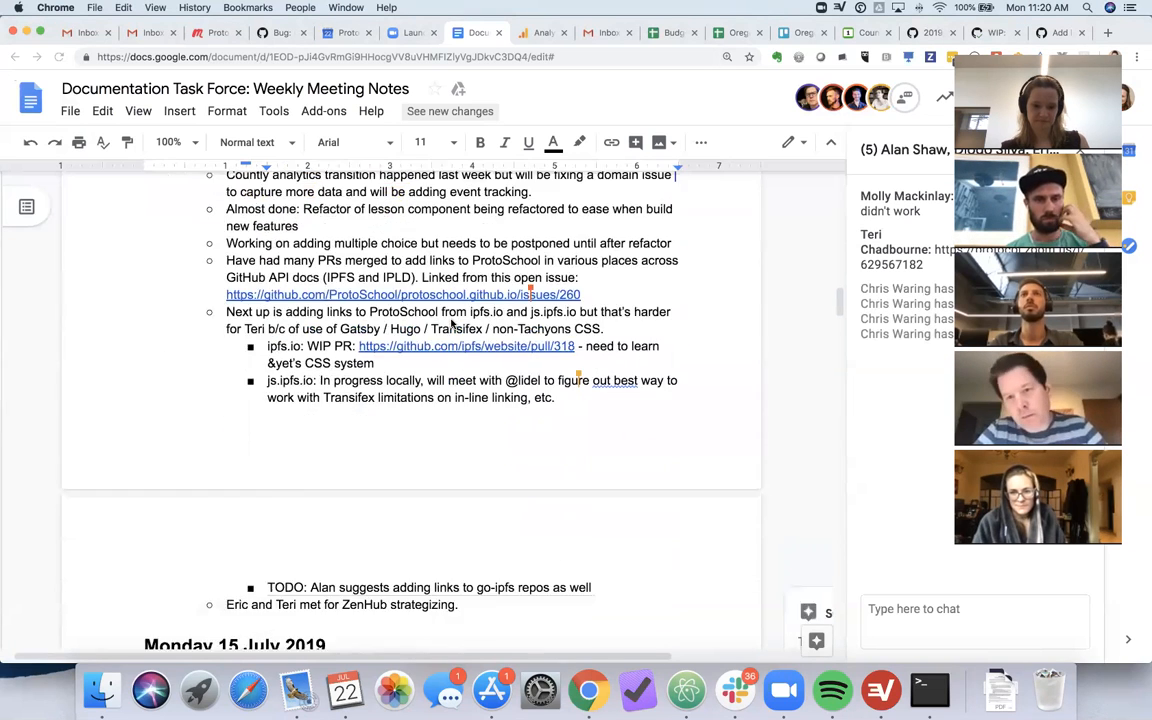
{"action": "scroll", "scroll_direction": "down", "scroll_amount": 3}
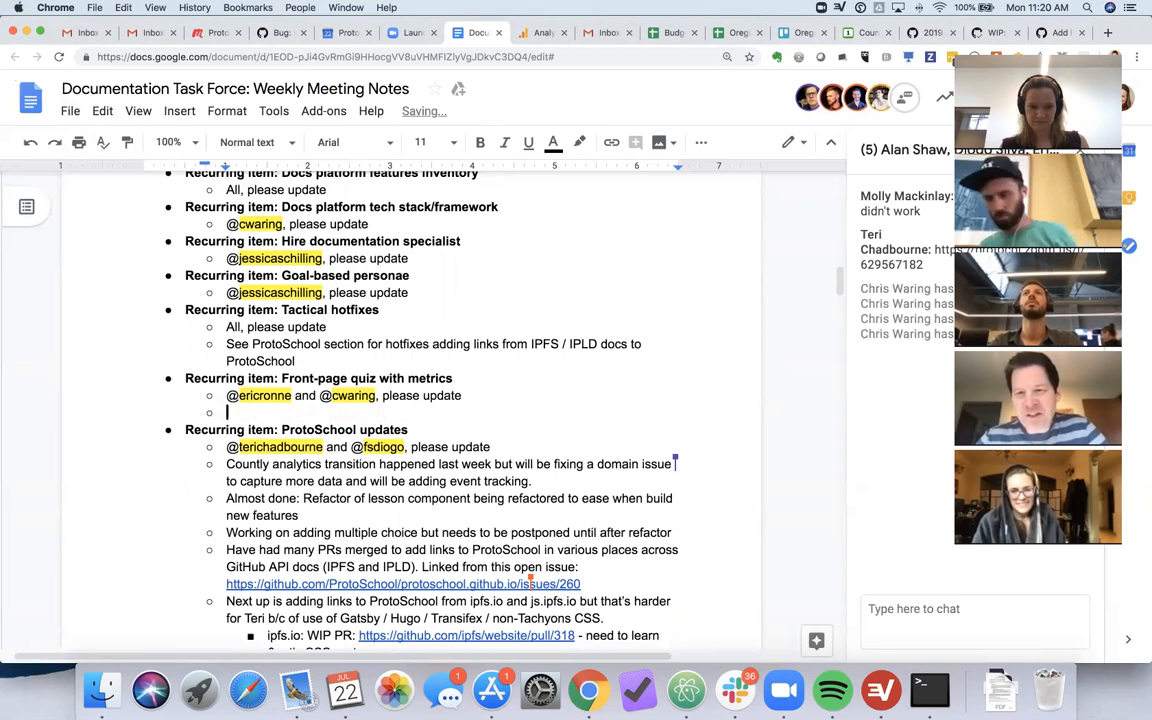
{"action": "type", "text": "Molly suggests Eri"}
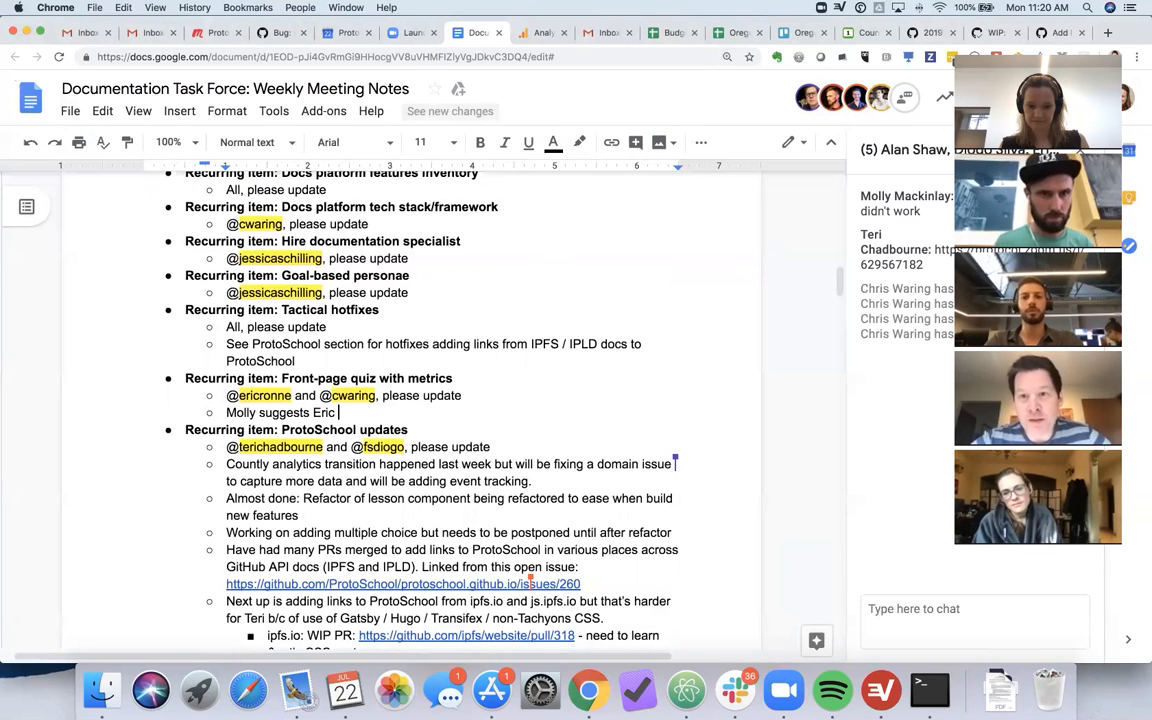
{"action": "type", "text": "create"}
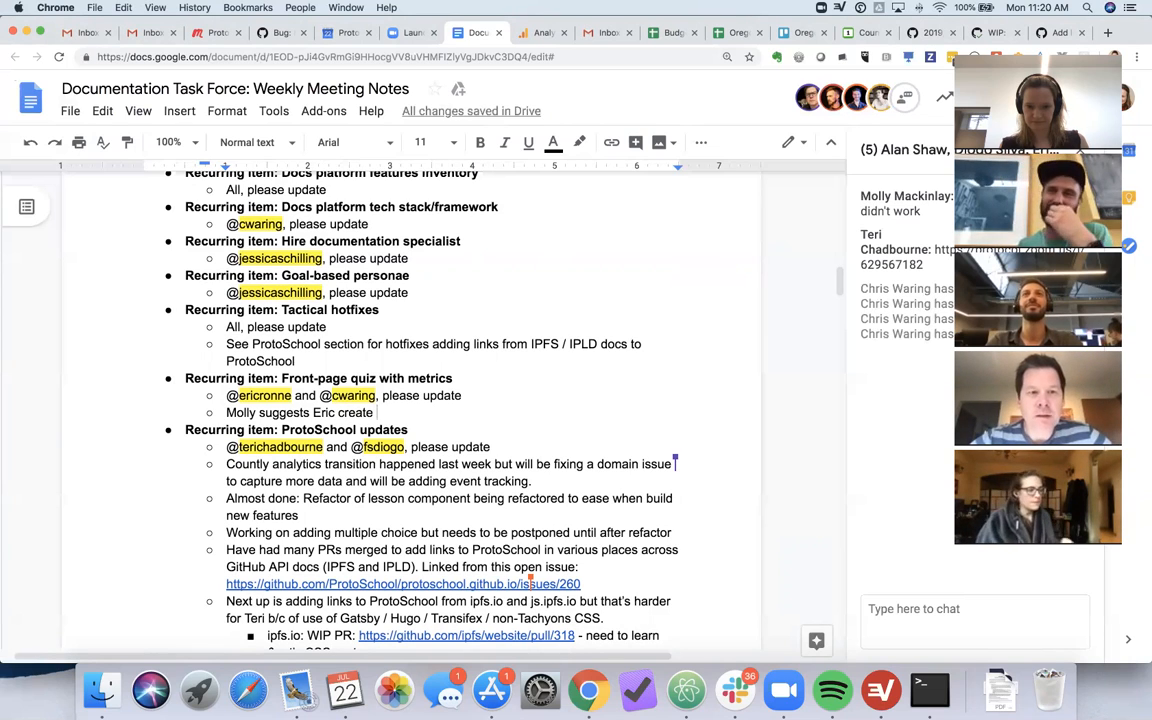
{"action": "type", "text": "evalu"}
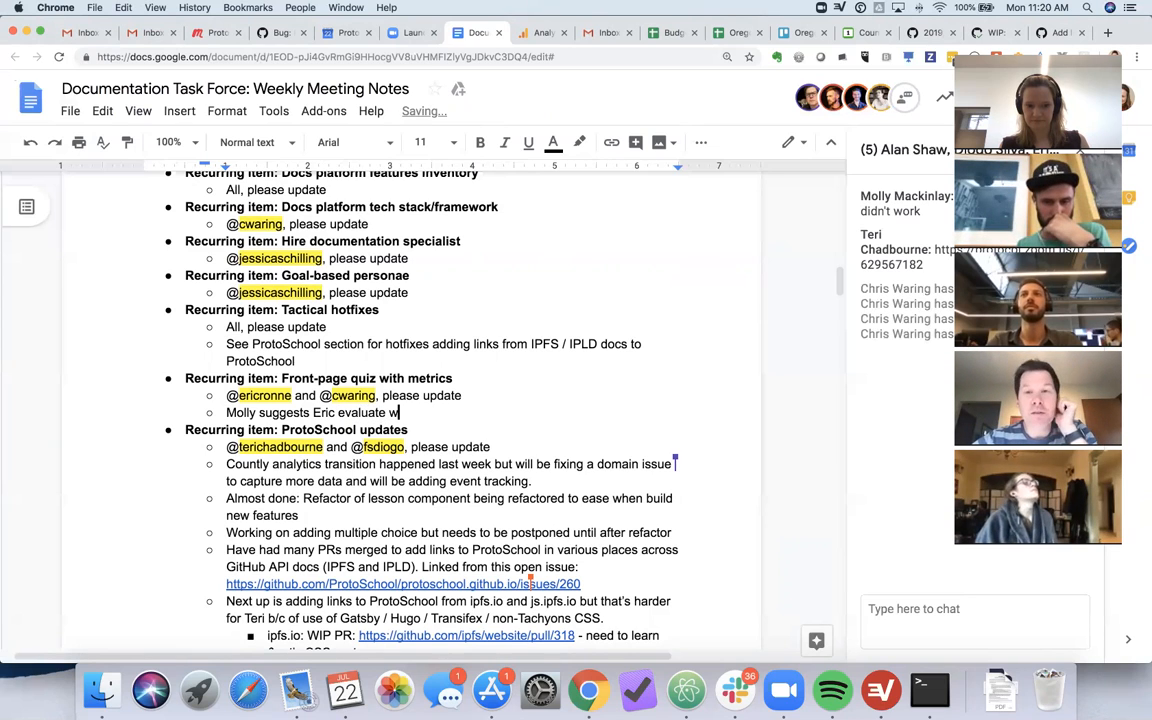
{"action": "type", "text": "hether volunt"}
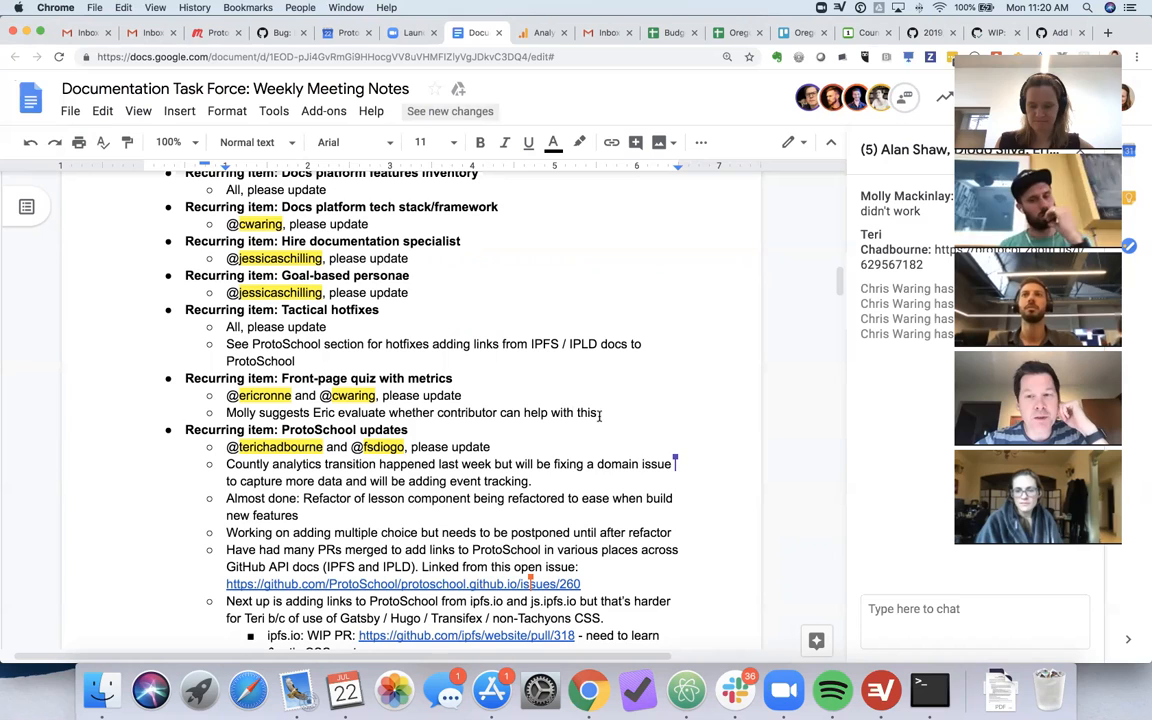
{"action": "type", "text": "(see issue in repo"}
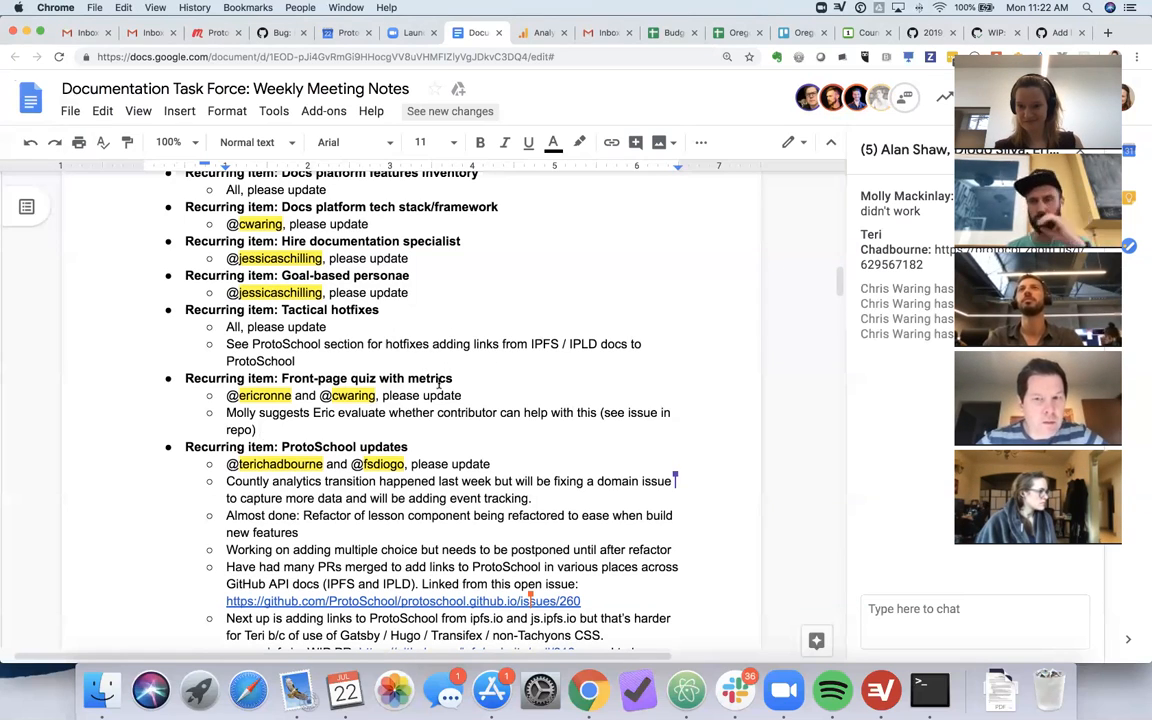
{"action": "scroll", "scroll_direction": "down", "scroll_amount": 3}
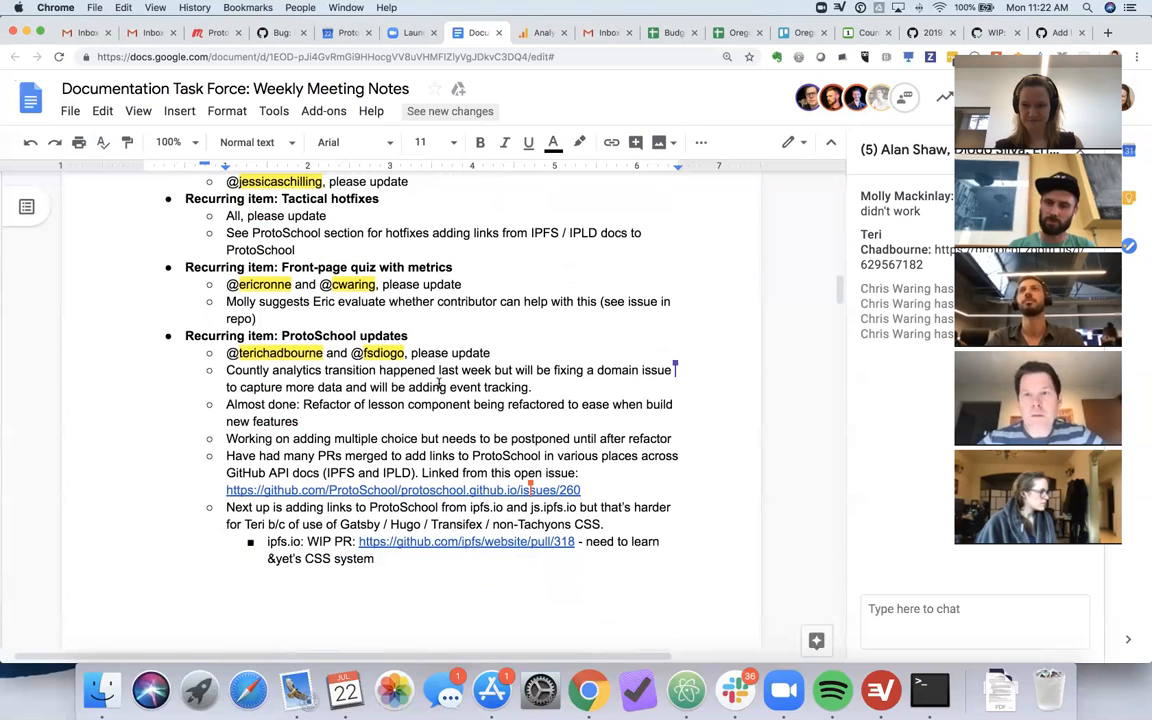